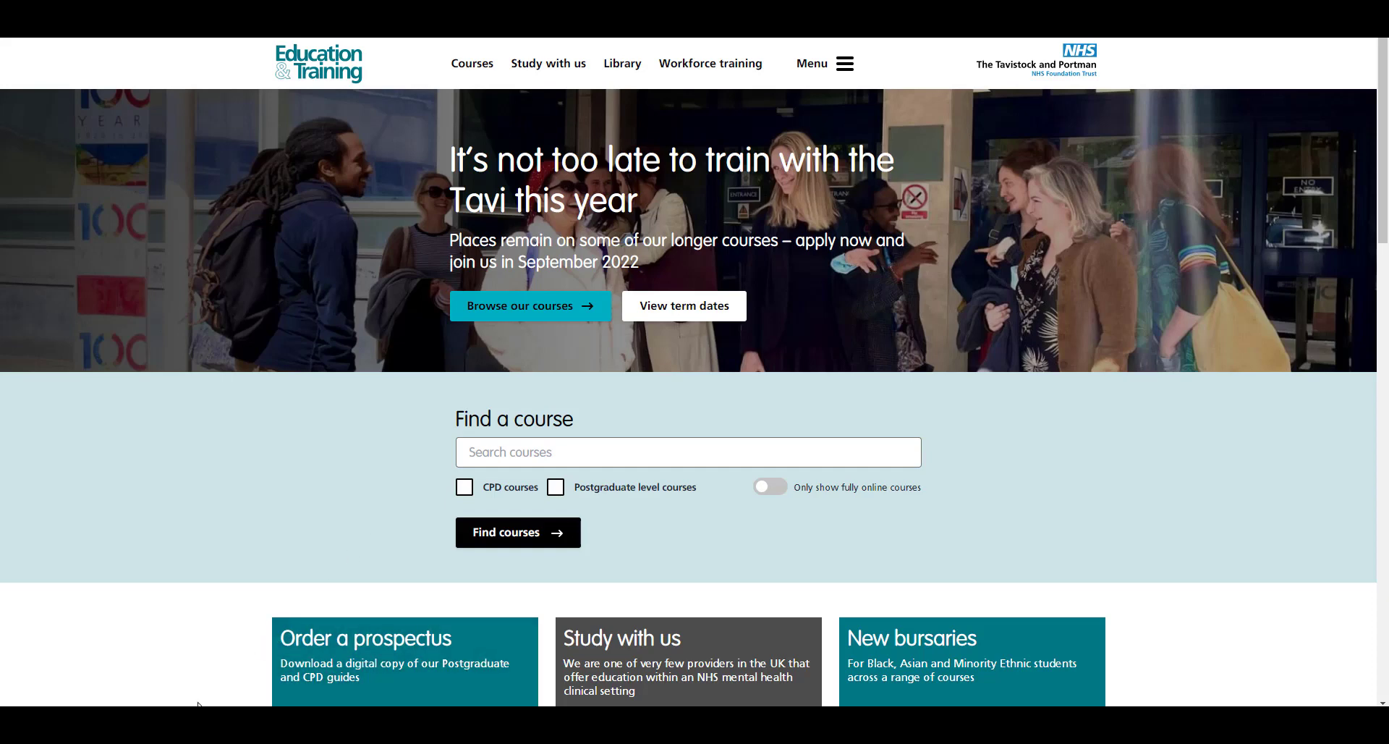
{"action": "mouse_move", "coordinate": [292, 448]}
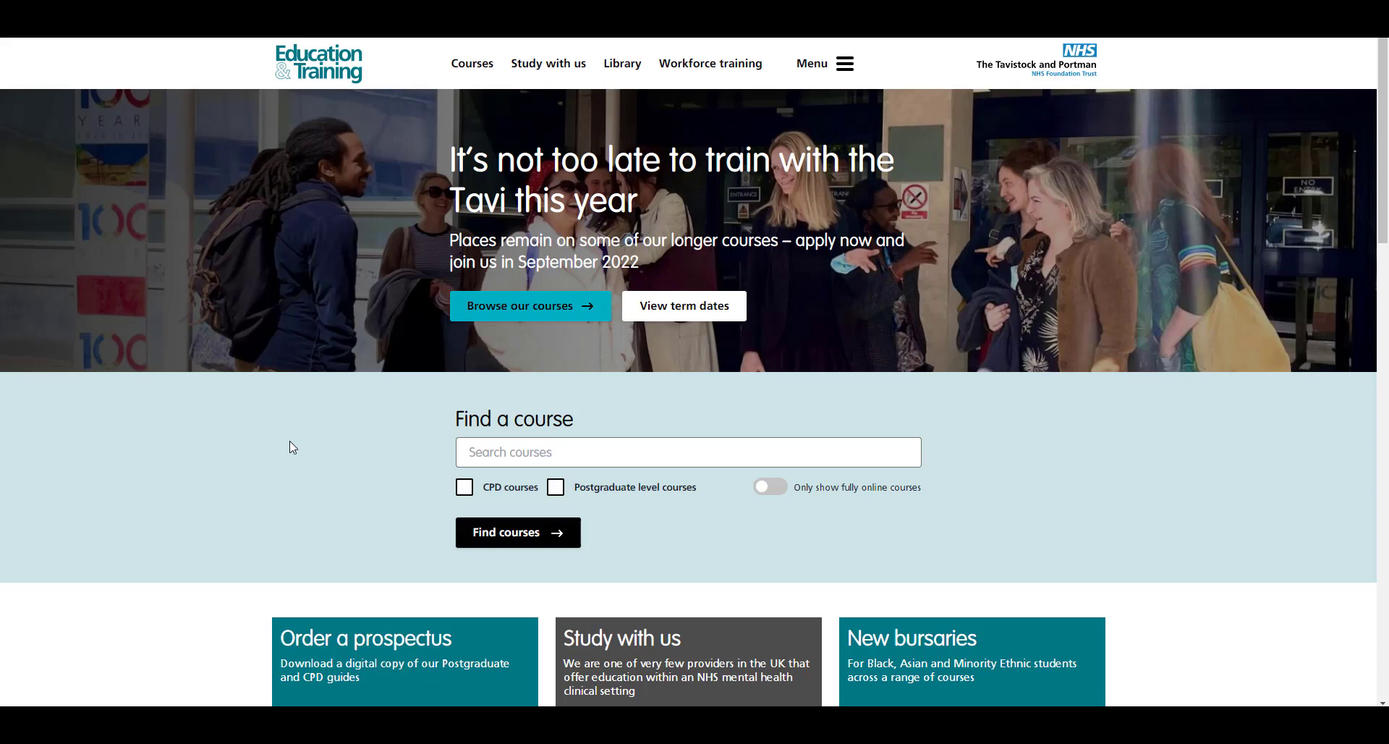
{"action": "mouse_move", "coordinate": [625, 79]}
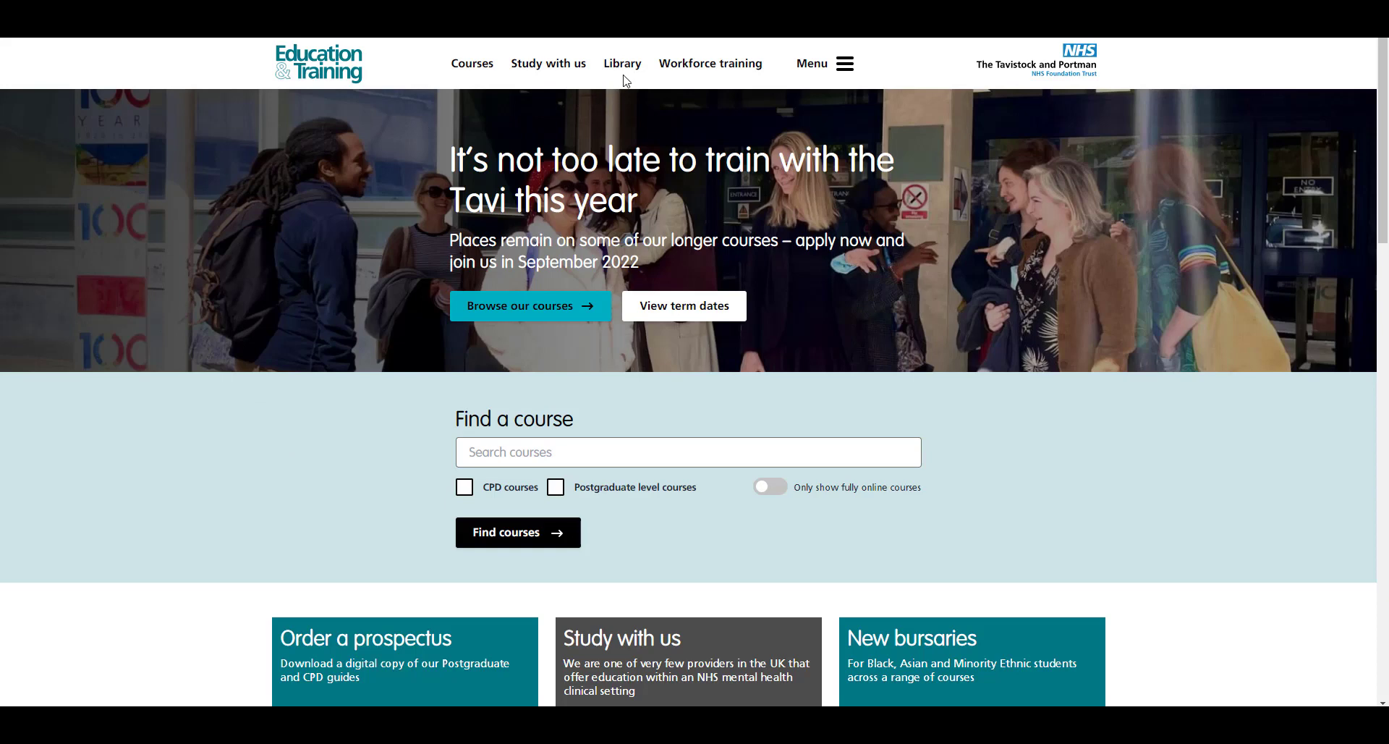
{"action": "mouse_move", "coordinate": [622, 62]}
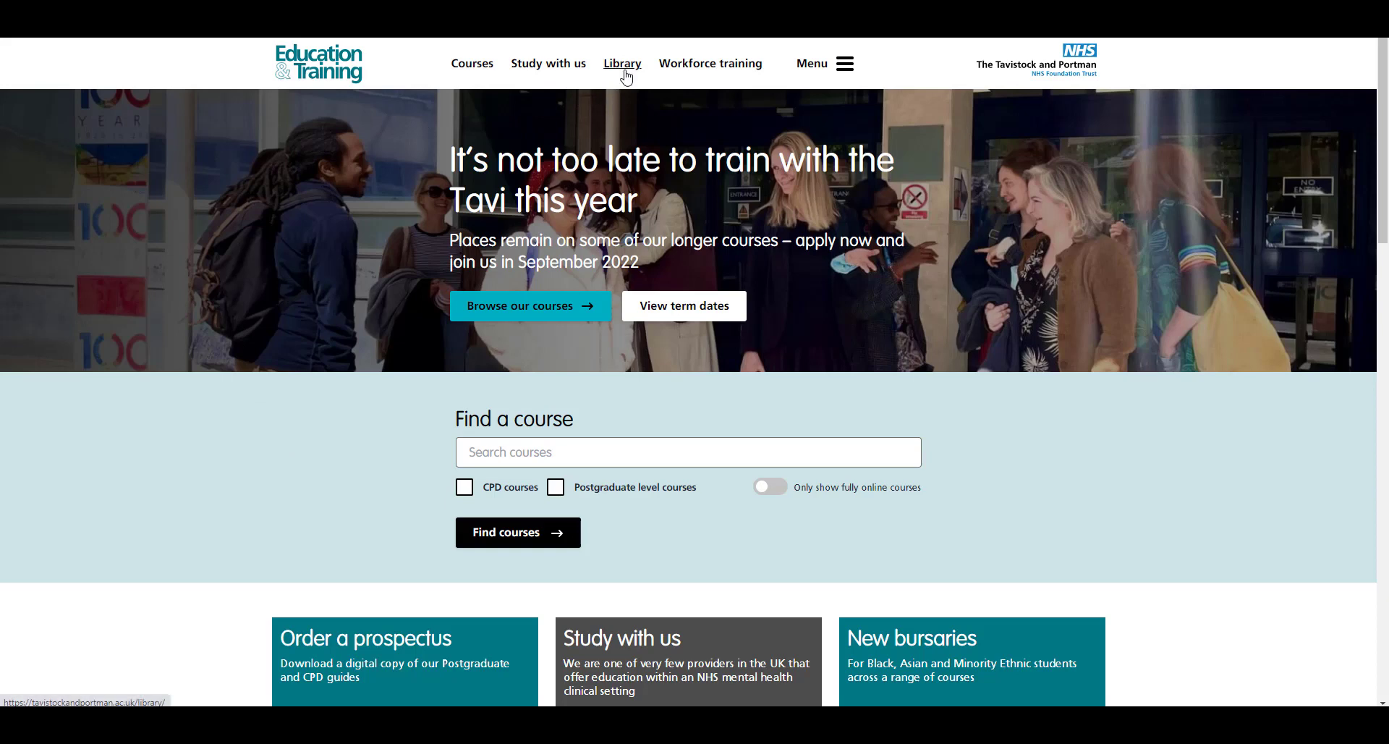
Step: From the Library page, run a Discovery search for 'foster'
{"action": "left_click", "coordinate": [622, 63]}
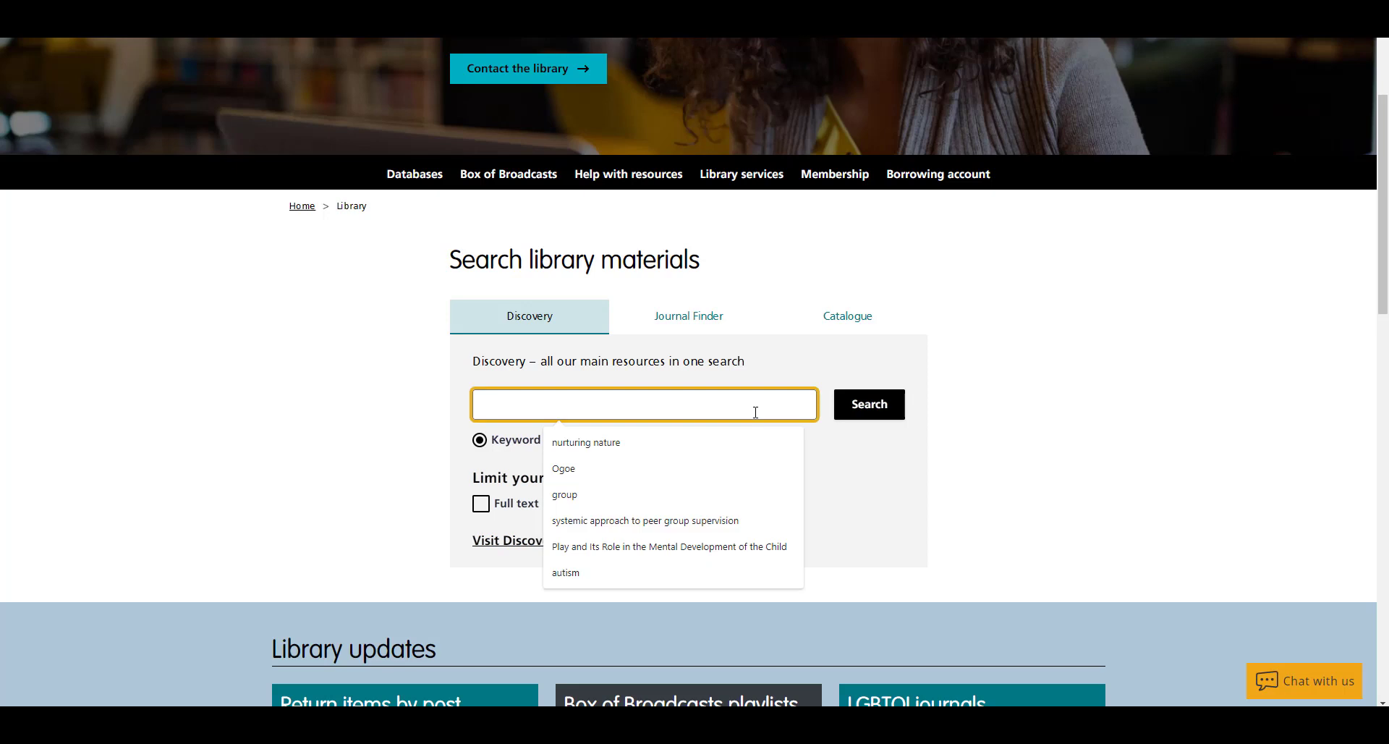
{"action": "type", "text": "foster"}
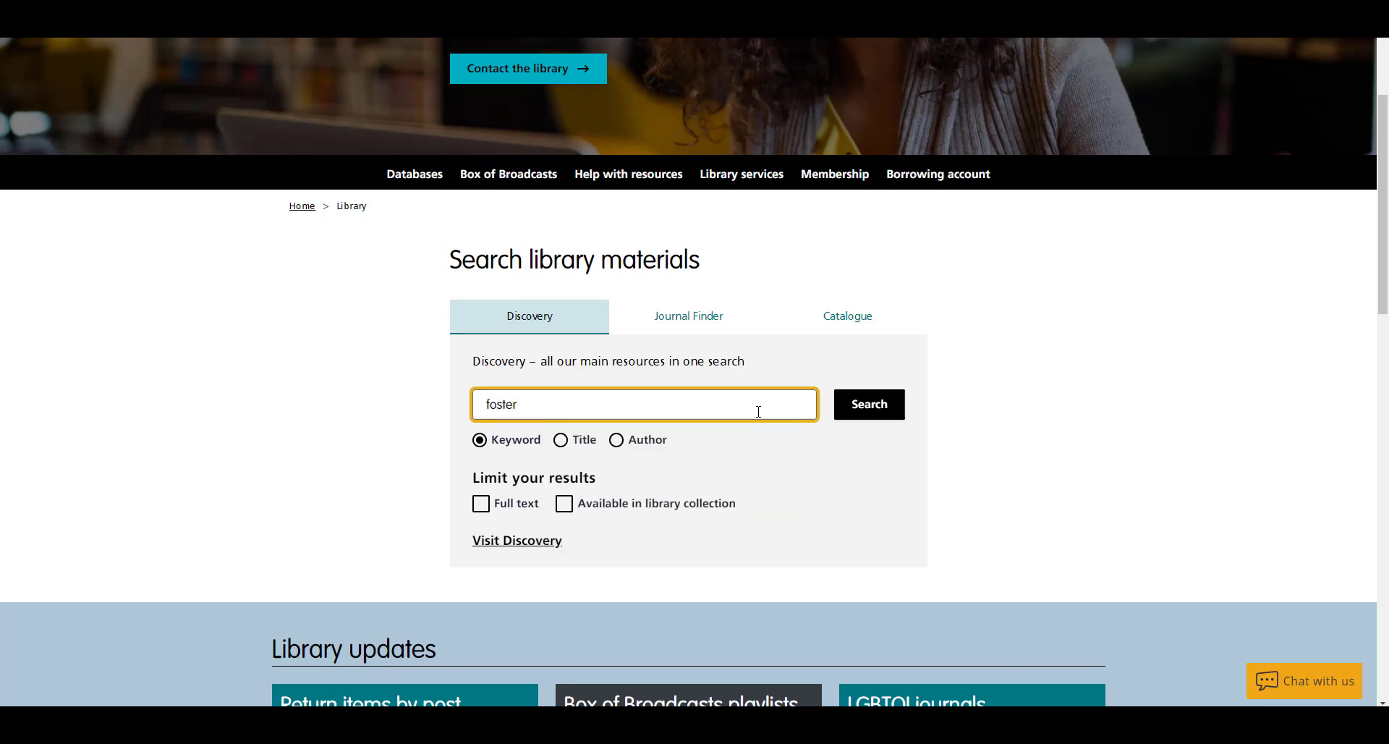
{"action": "left_click", "coordinate": [867, 404]}
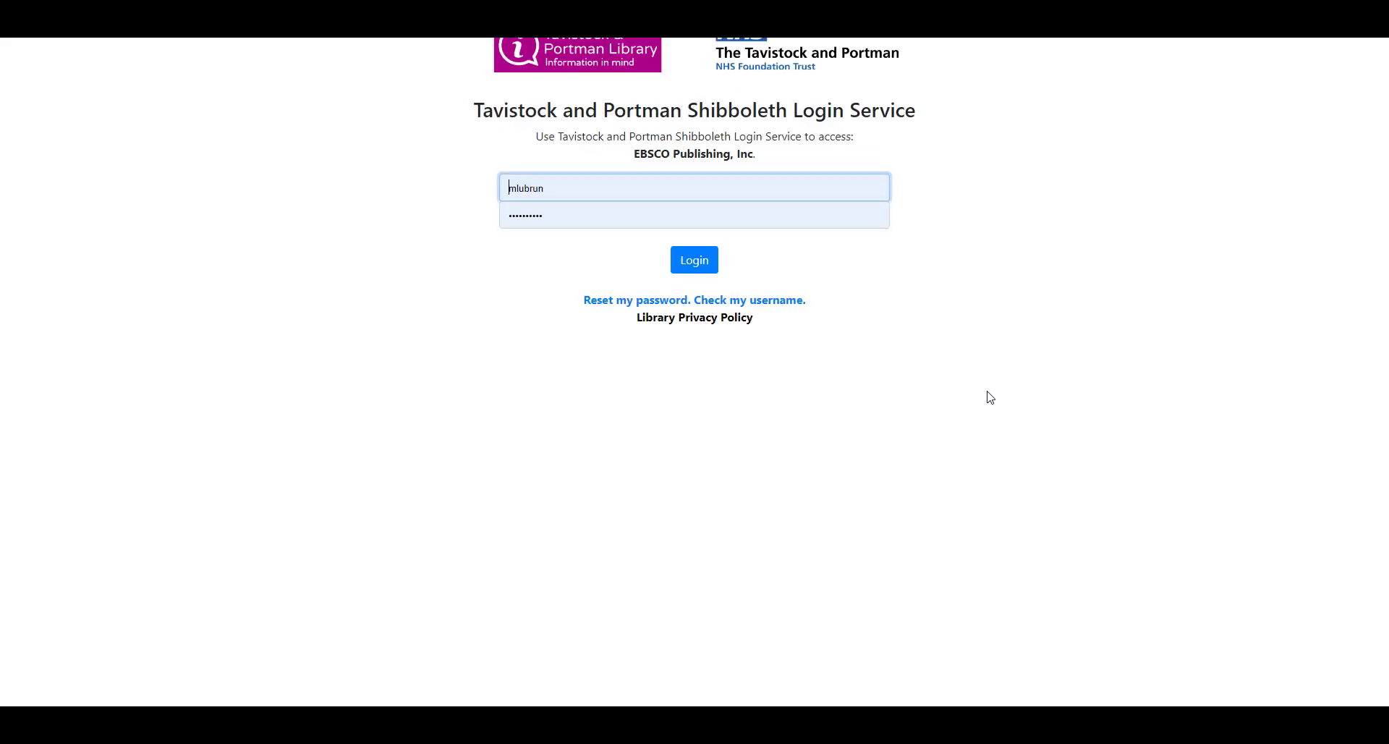
{"action": "mouse_move", "coordinate": [868, 259]}
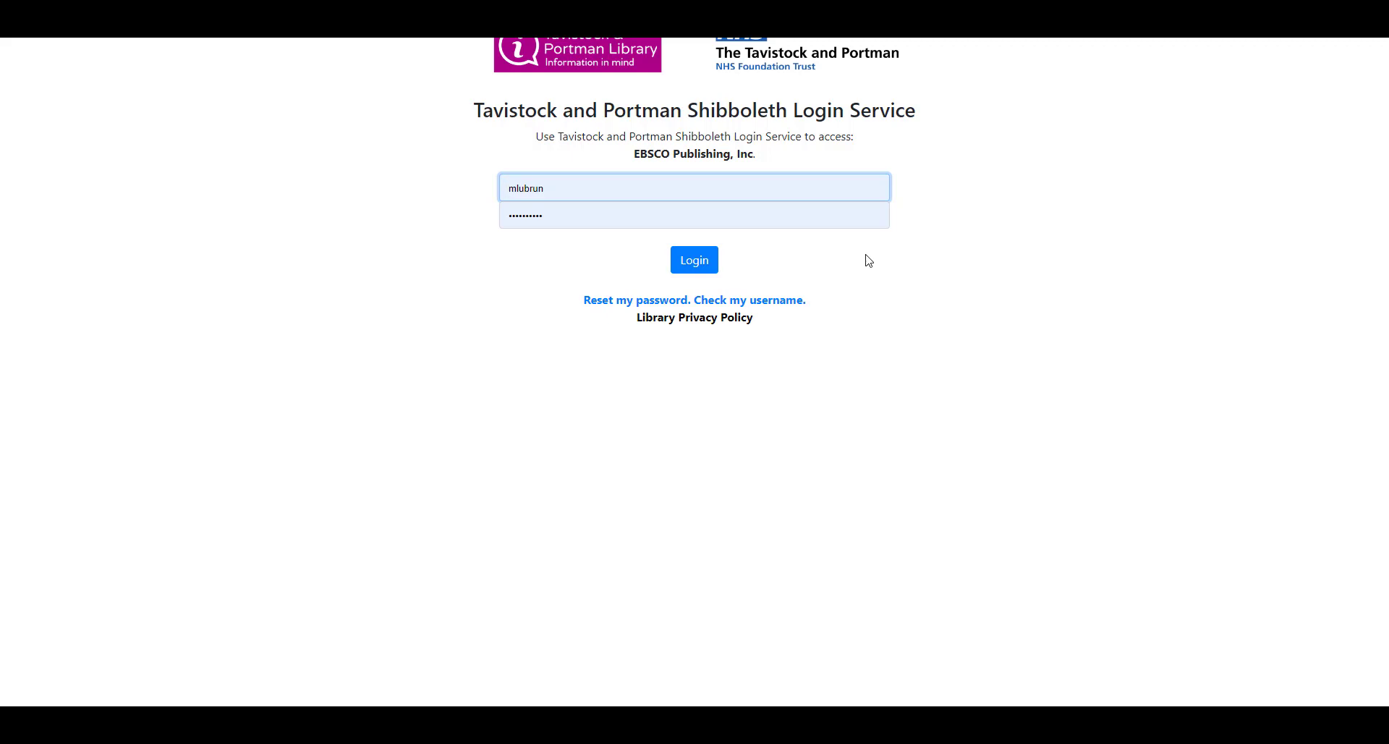
Step: Submit the Shibboleth username and password to reach the EBSCO results
{"action": "left_click", "coordinate": [693, 188]}
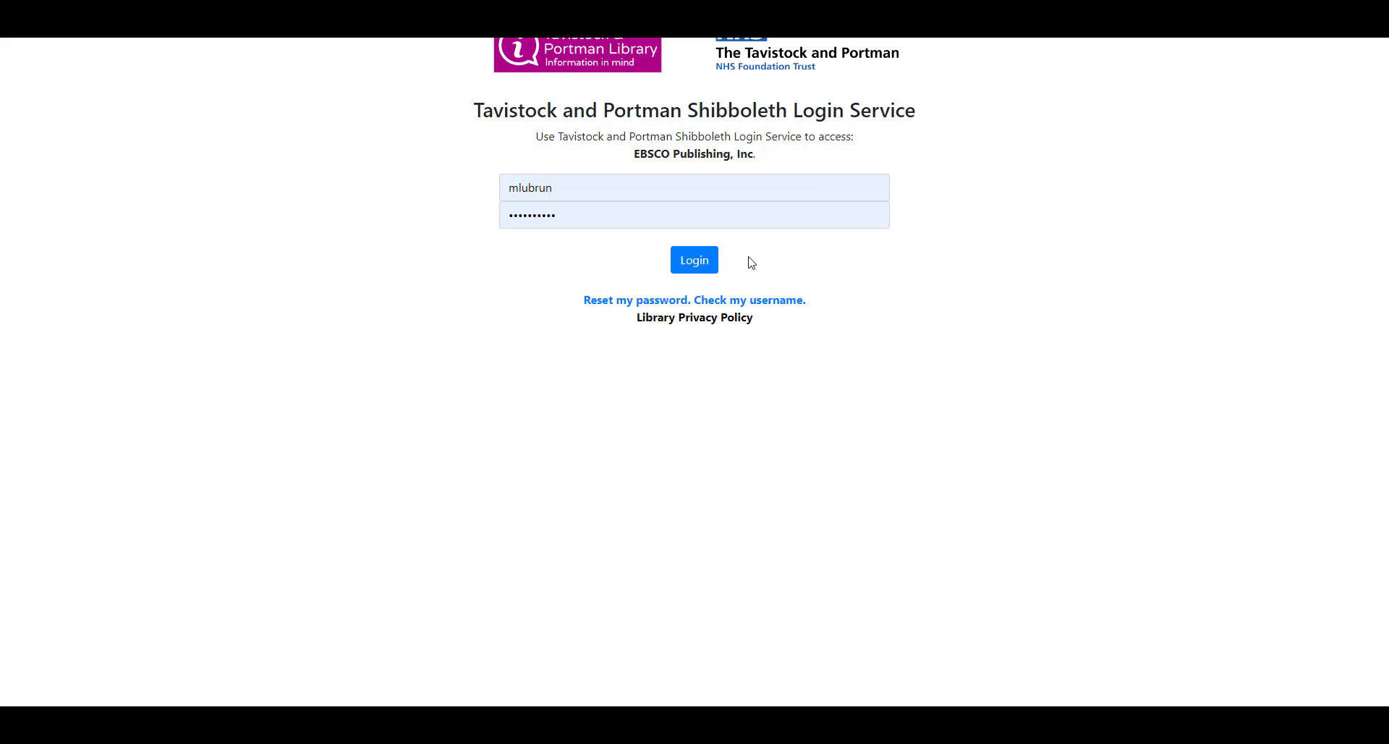
{"action": "left_click", "coordinate": [693, 259]}
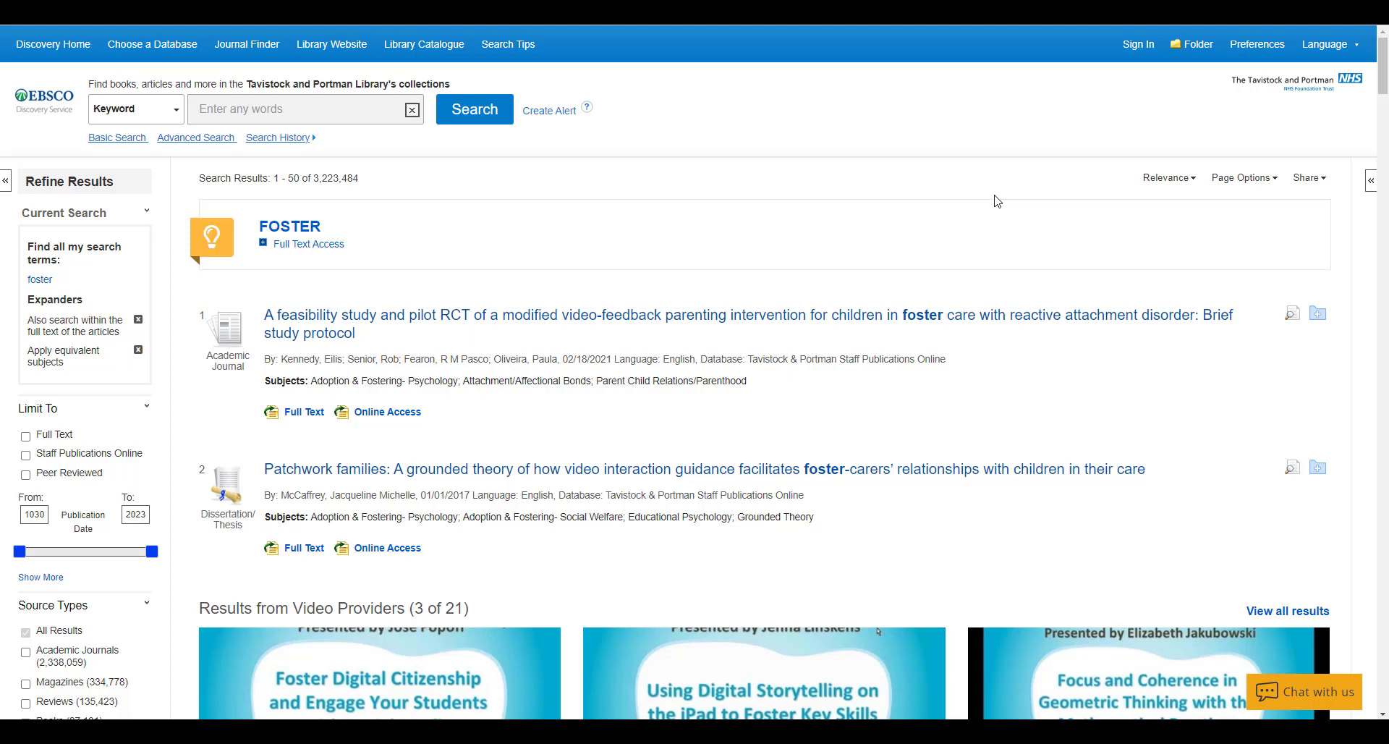
{"action": "mouse_move", "coordinate": [987, 204]}
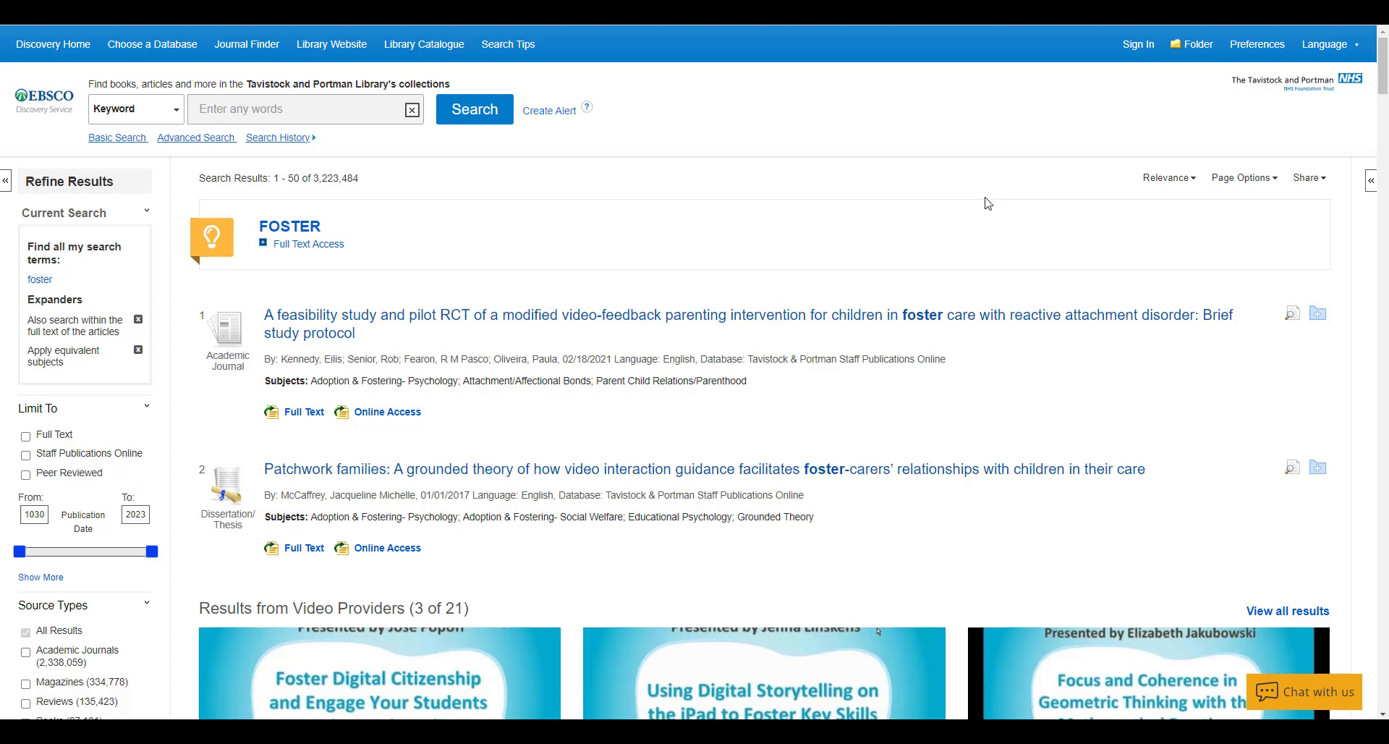
Step: Switch from the 'foster' keyword results to the Advanced Search form
{"action": "left_click", "coordinate": [197, 137]}
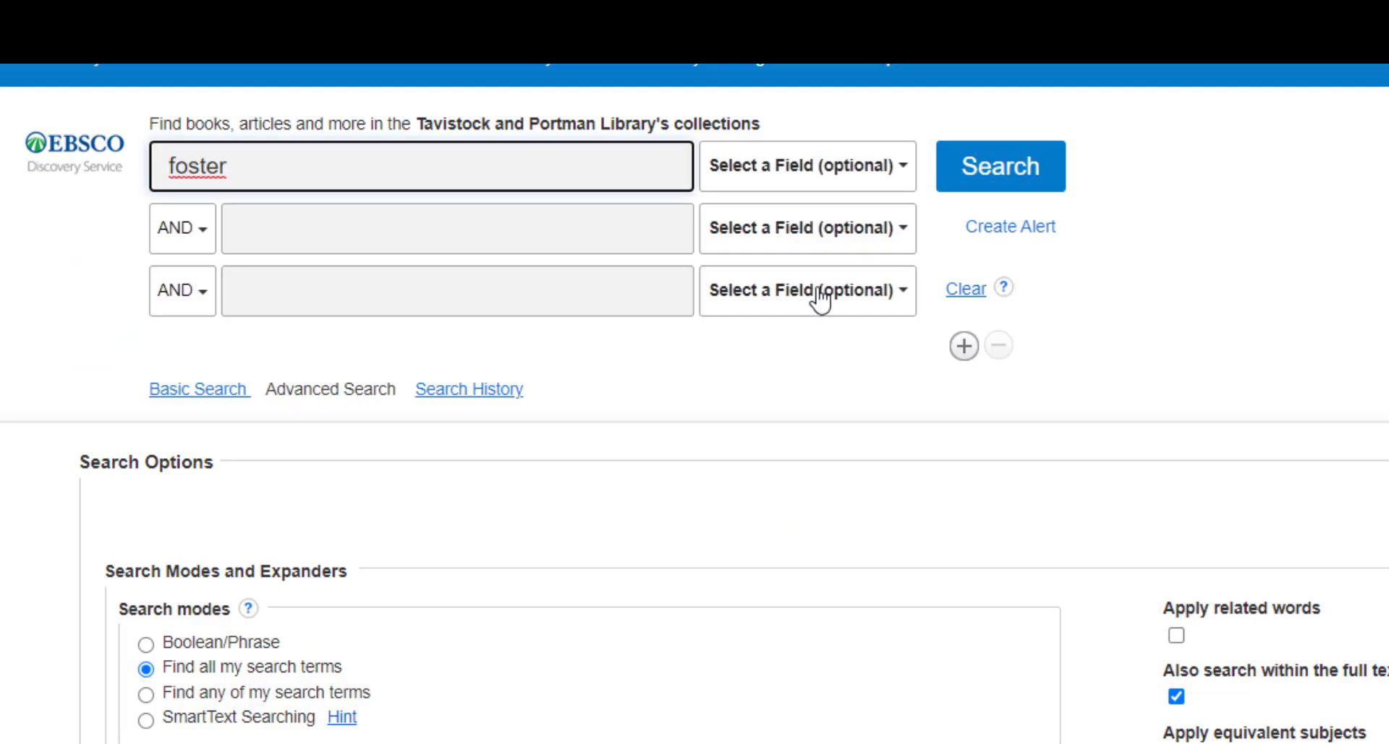
{"action": "mouse_move", "coordinate": [877, 181]}
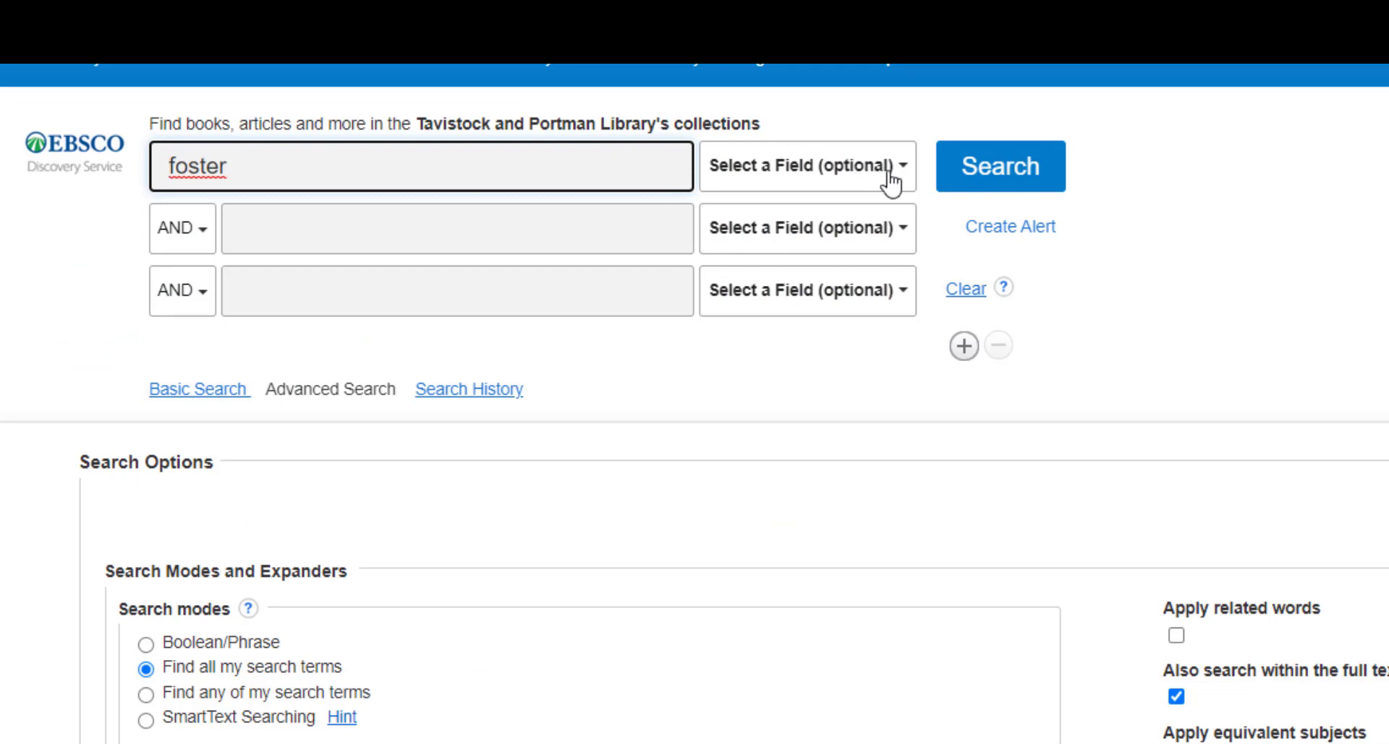
Step: Search 'foster' as AU Author and add 'difference practice' as a TI Title term
{"action": "left_click", "coordinate": [802, 166]}
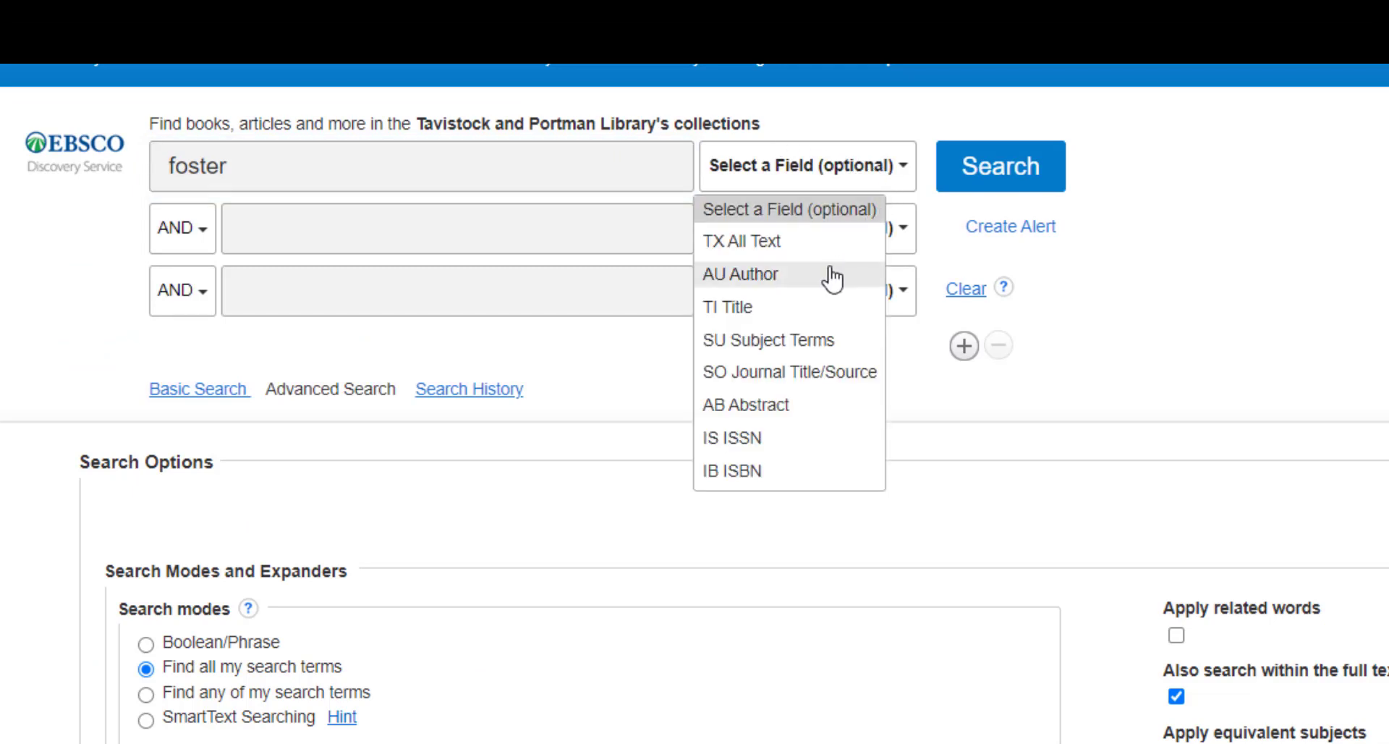
{"action": "left_click", "coordinate": [742, 274]}
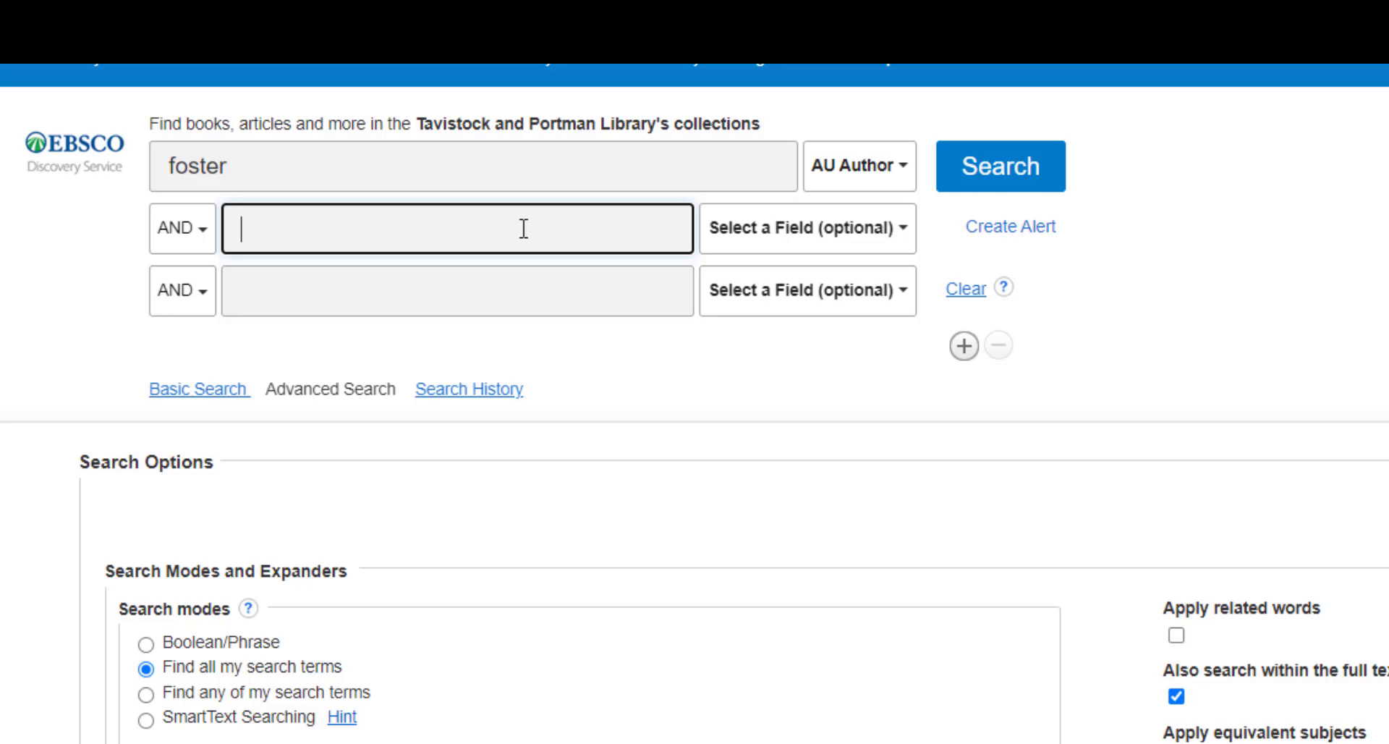
{"action": "type", "text": "difference pr"}
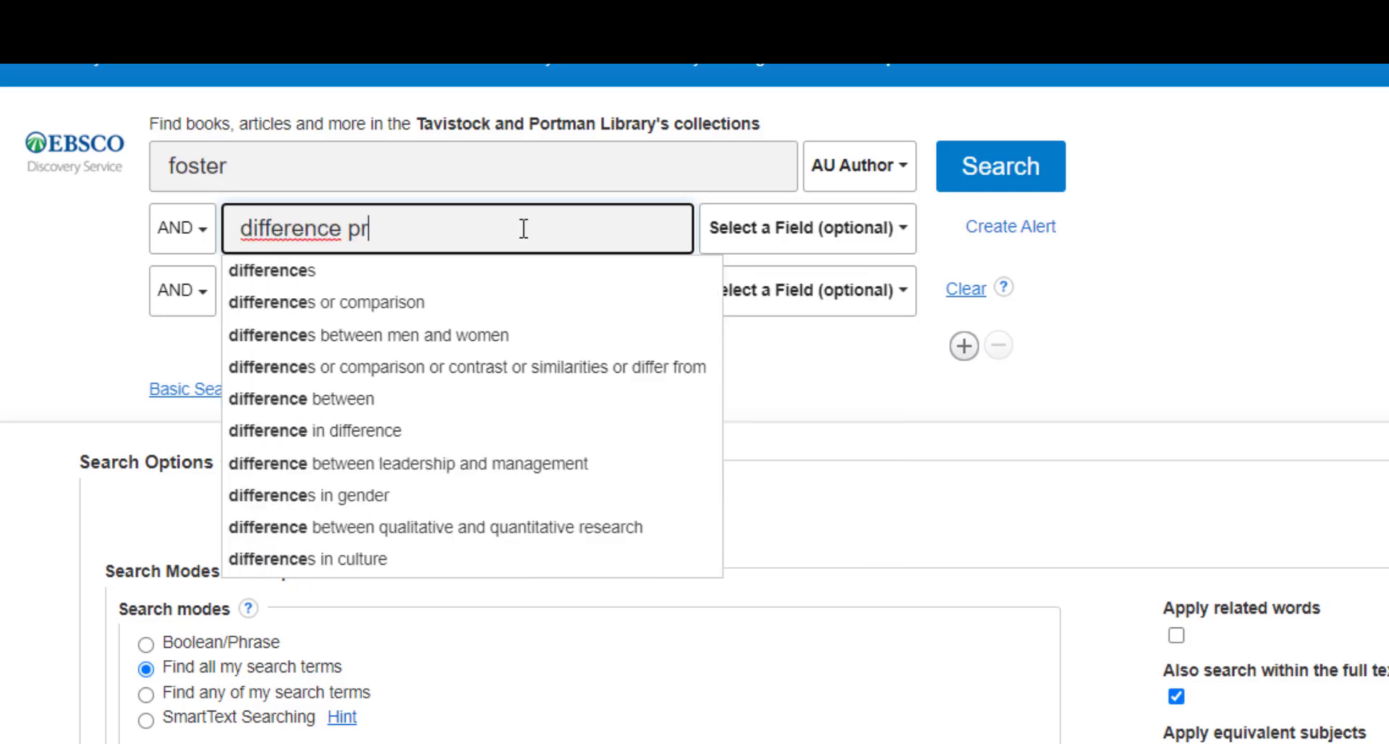
{"action": "type", "text": "actice"}
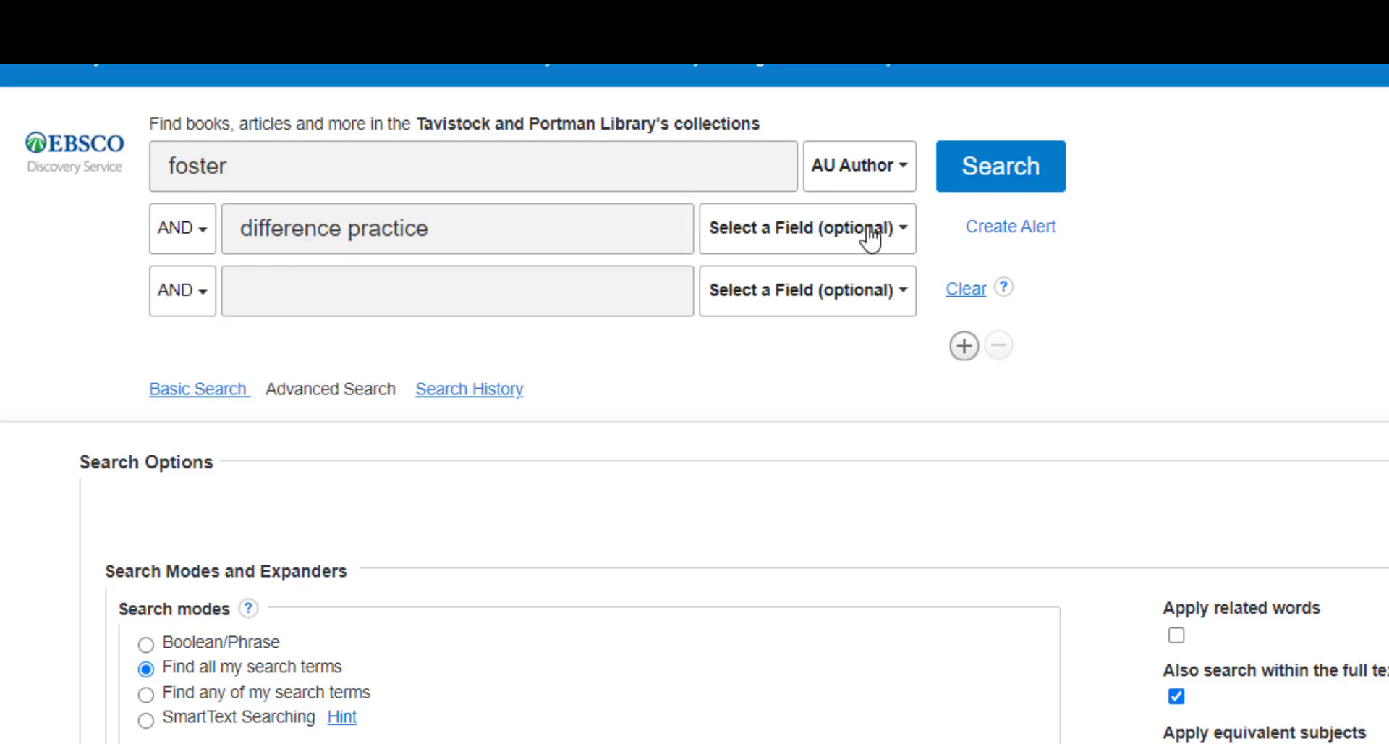
{"action": "left_click", "coordinate": [806, 227]}
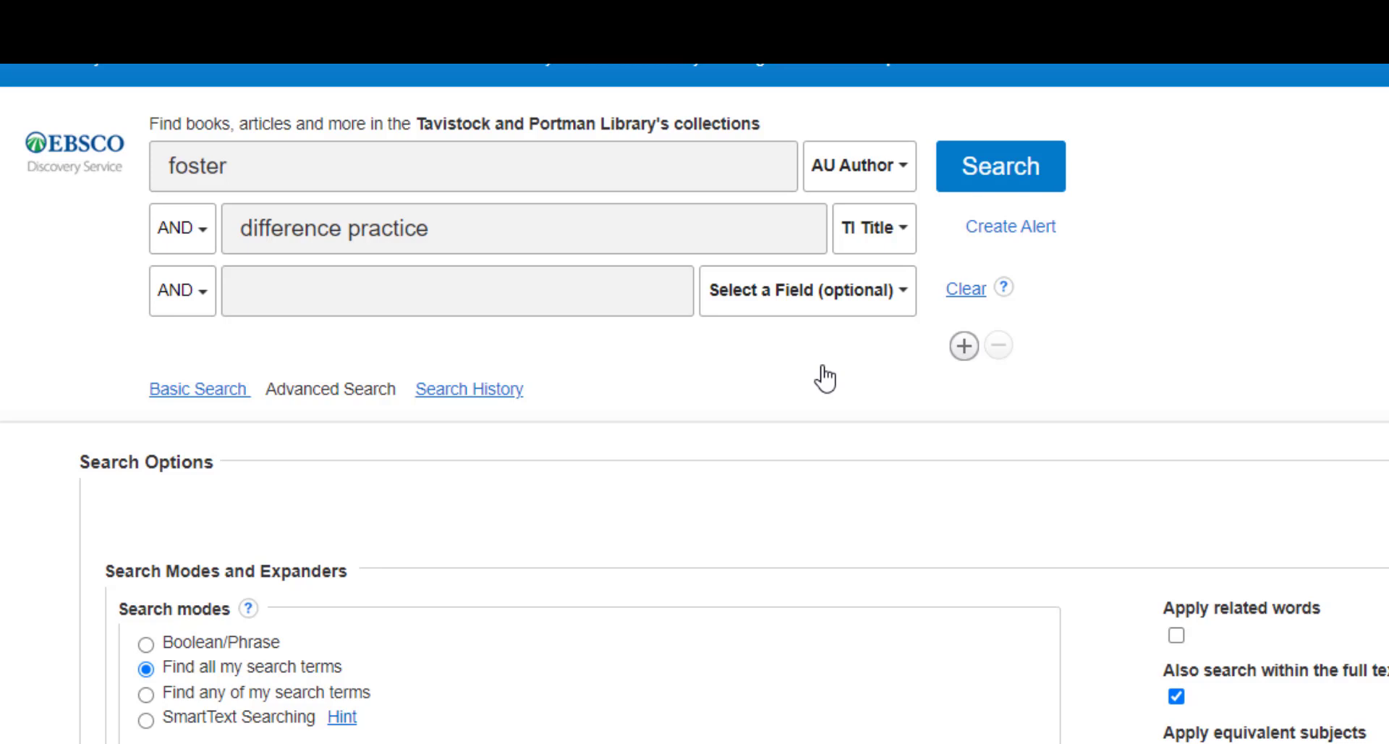
{"action": "mouse_move", "coordinate": [822, 379]}
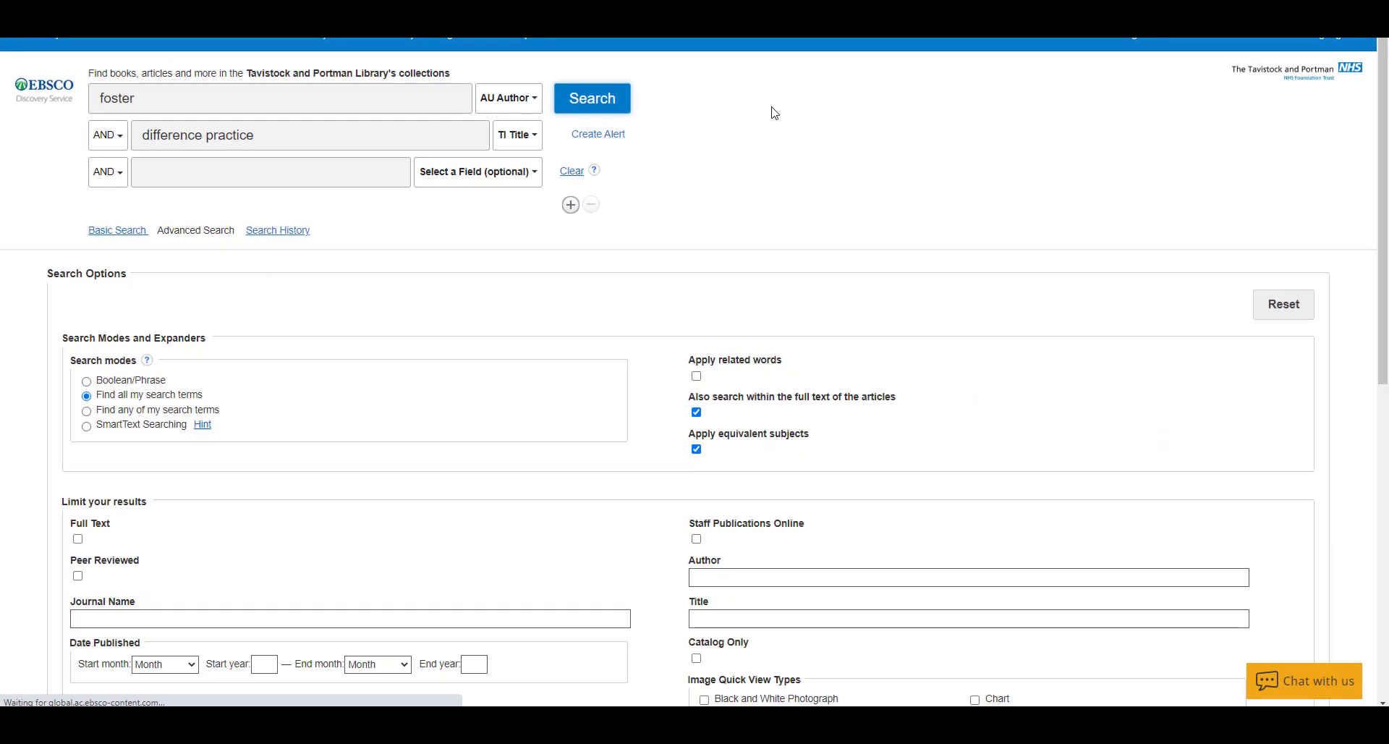
Step: Run the search and scroll the 12 results to the eBook 'Difference: An Avoided Topic in Practice'
{"action": "left_click", "coordinate": [590, 96]}
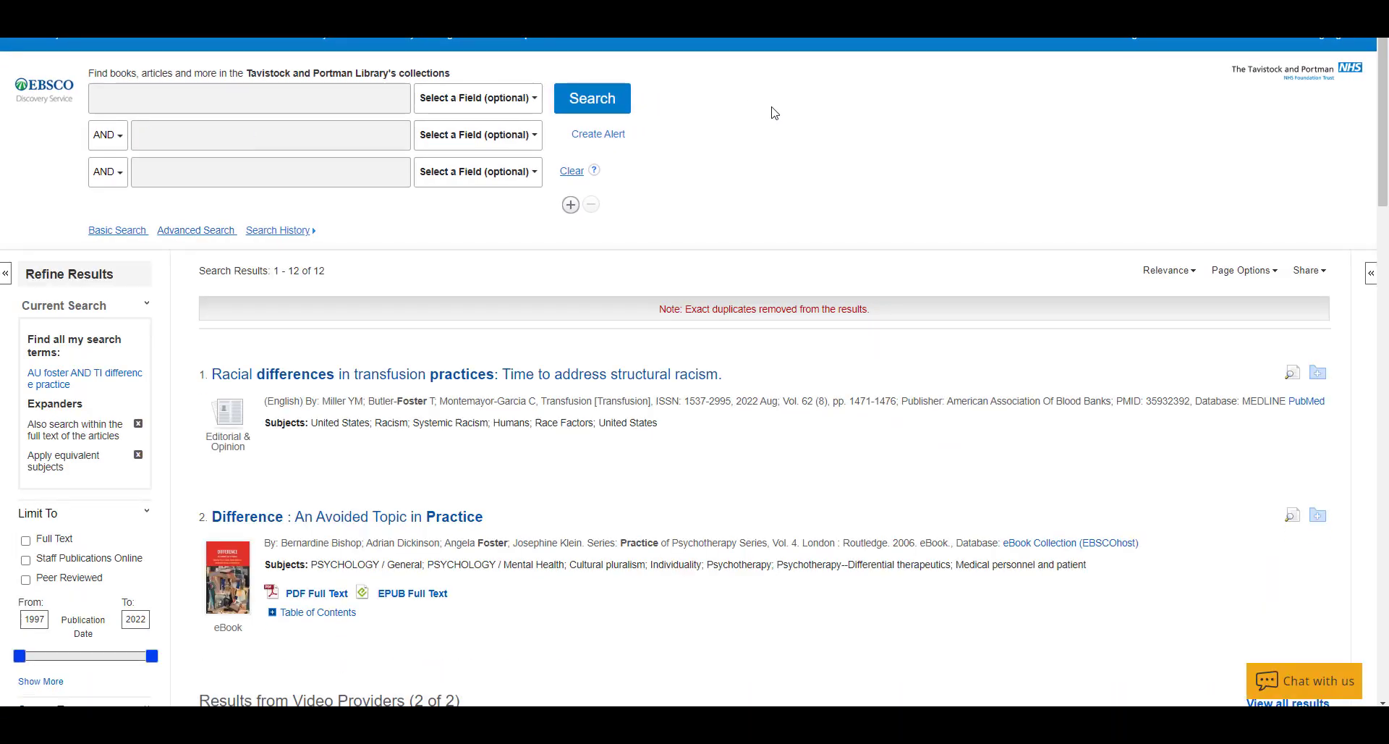
{"action": "scroll", "scroll_direction": "down", "scroll_amount": 3}
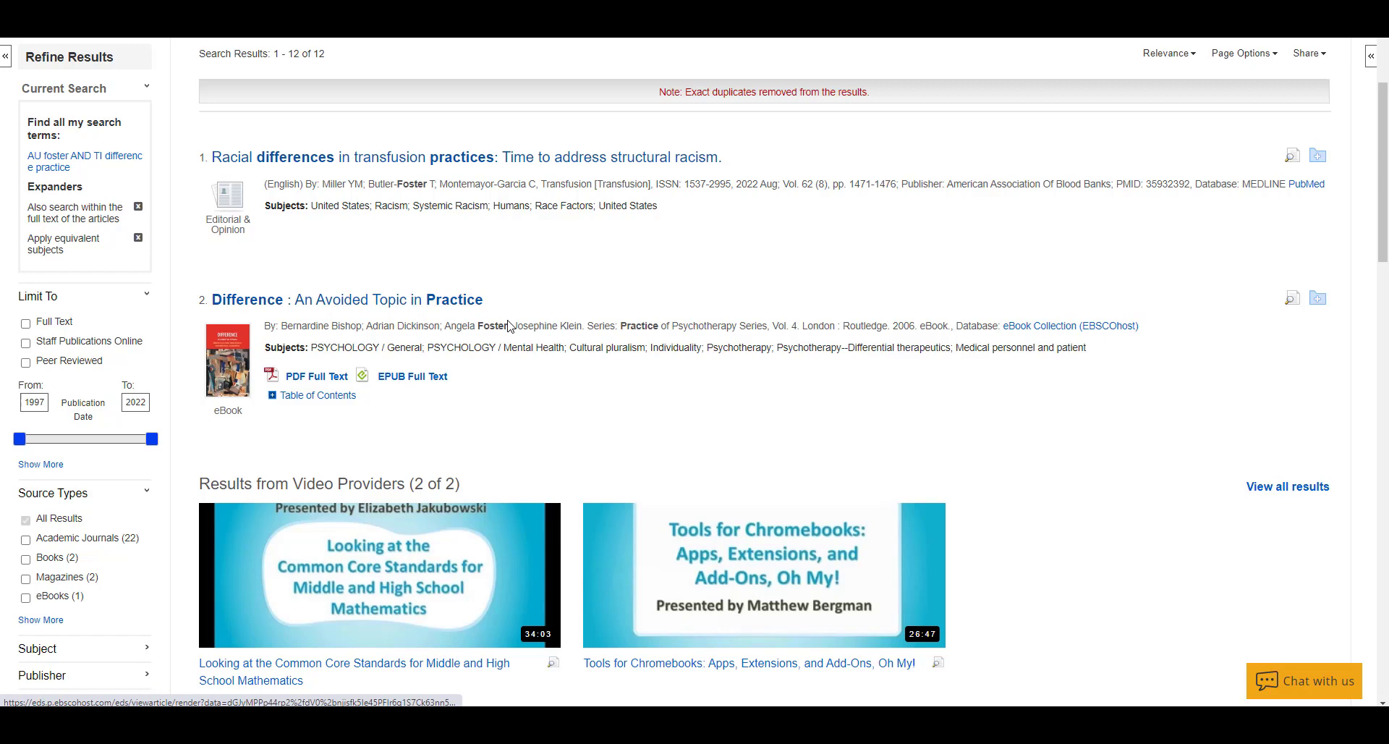
{"action": "mouse_move", "coordinate": [529, 321]}
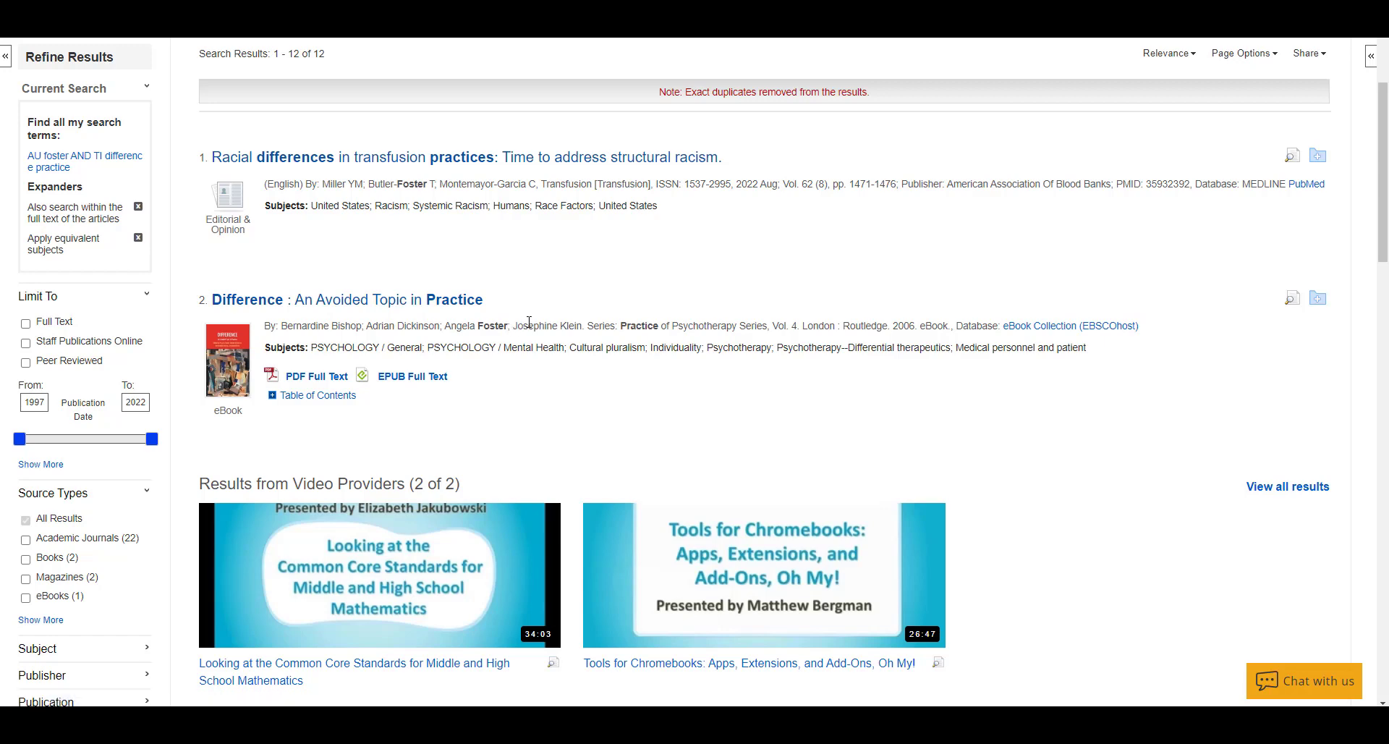